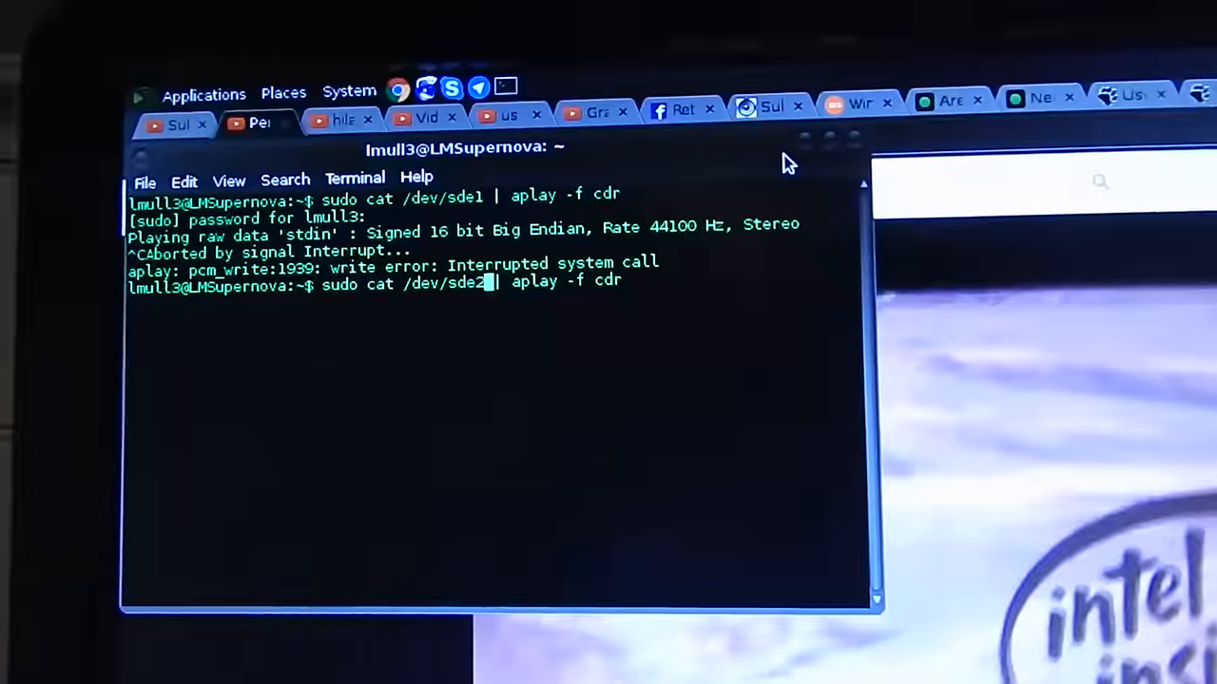
Step: Play partition sde2 as raw cdr audio, then switch to playing sdf1
key(Return)
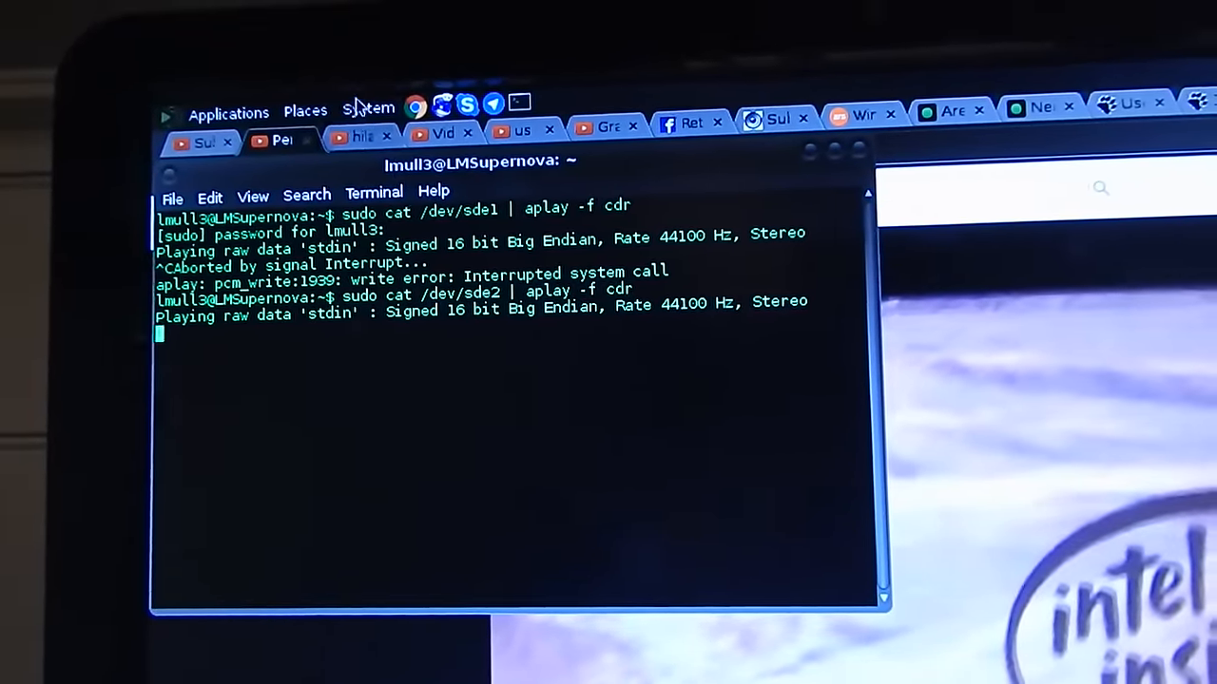
click(369, 107)
text(sudo cat /dev/sdf1 | aplay -f cdr)
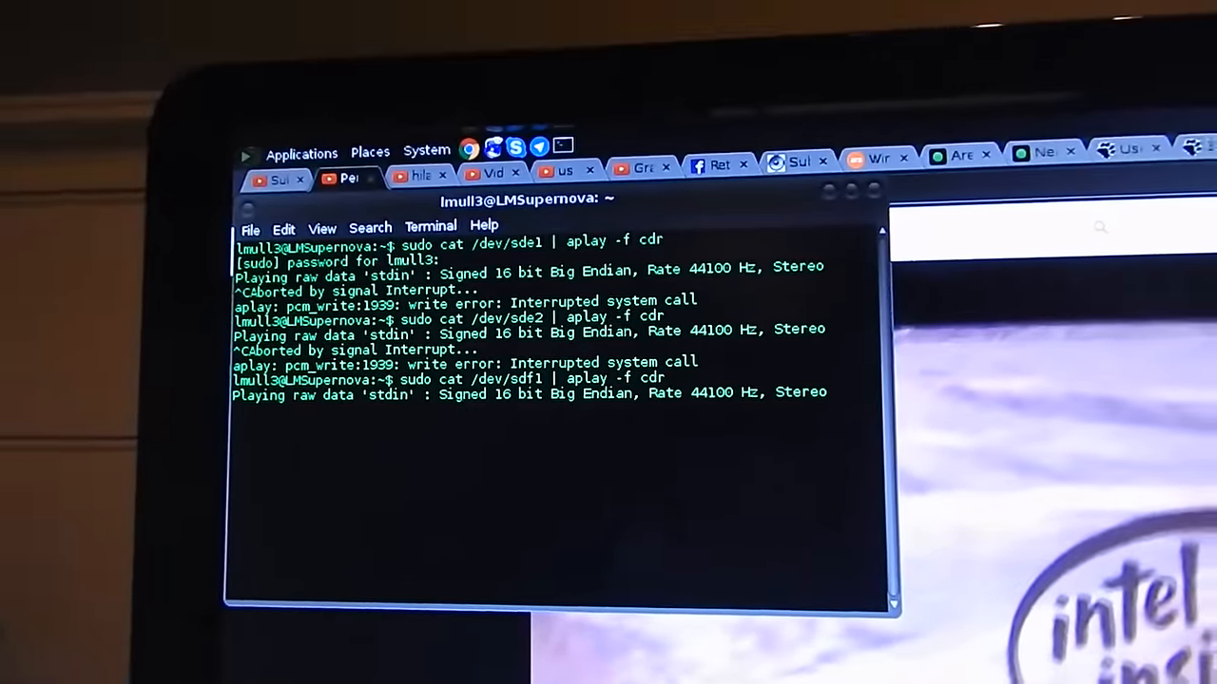
Step: Open Home Folder from the Places menu to trigger drive access
click(370, 152)
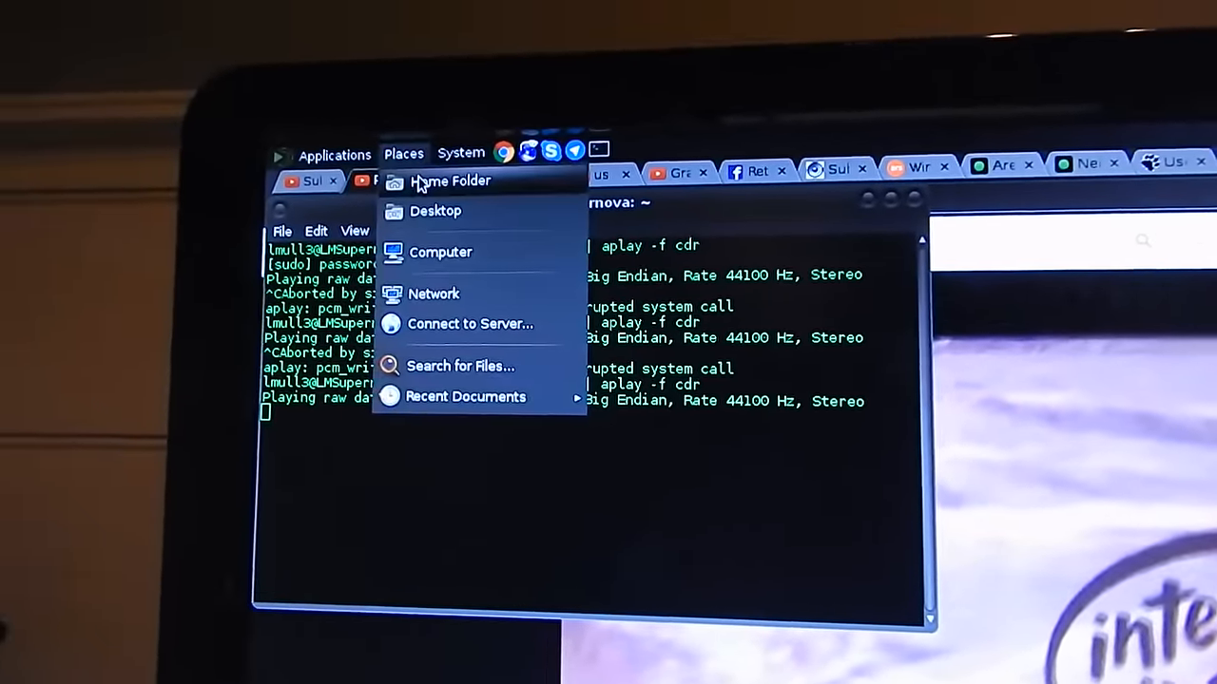
click(450, 180)
text(sudo cat /dev/sdg | aplay -f cdr)
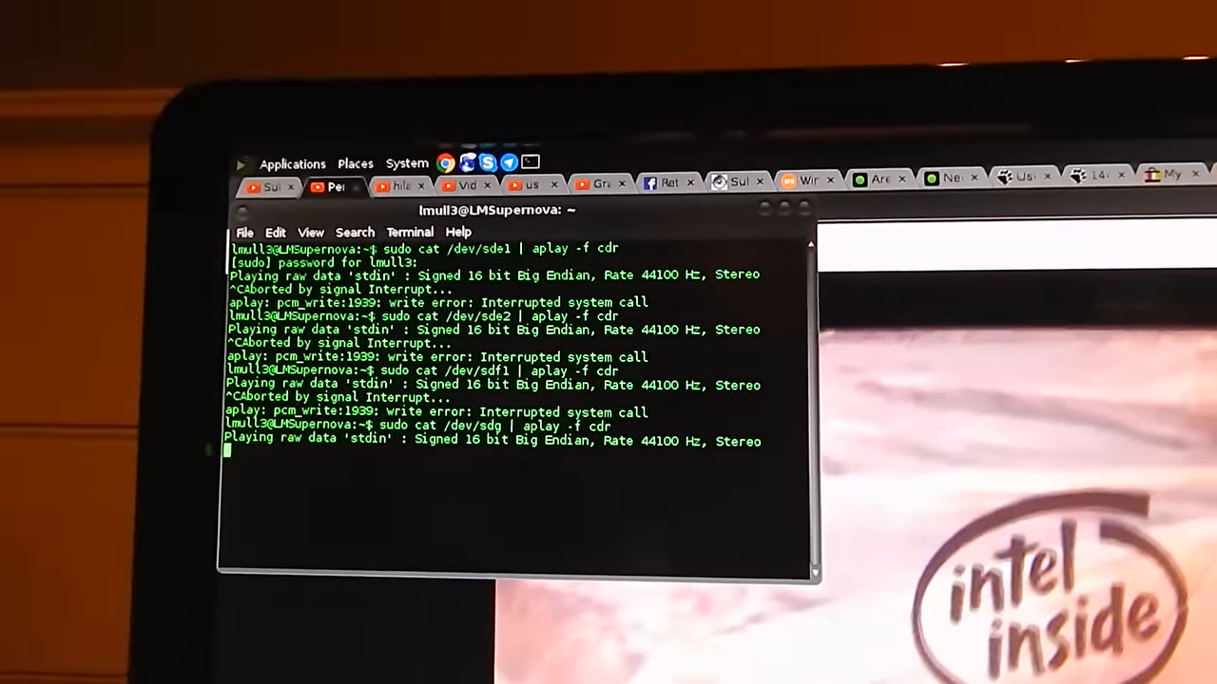
Step: Open Home Folder from Places while /dev/sdg plays as audio
click(354, 176)
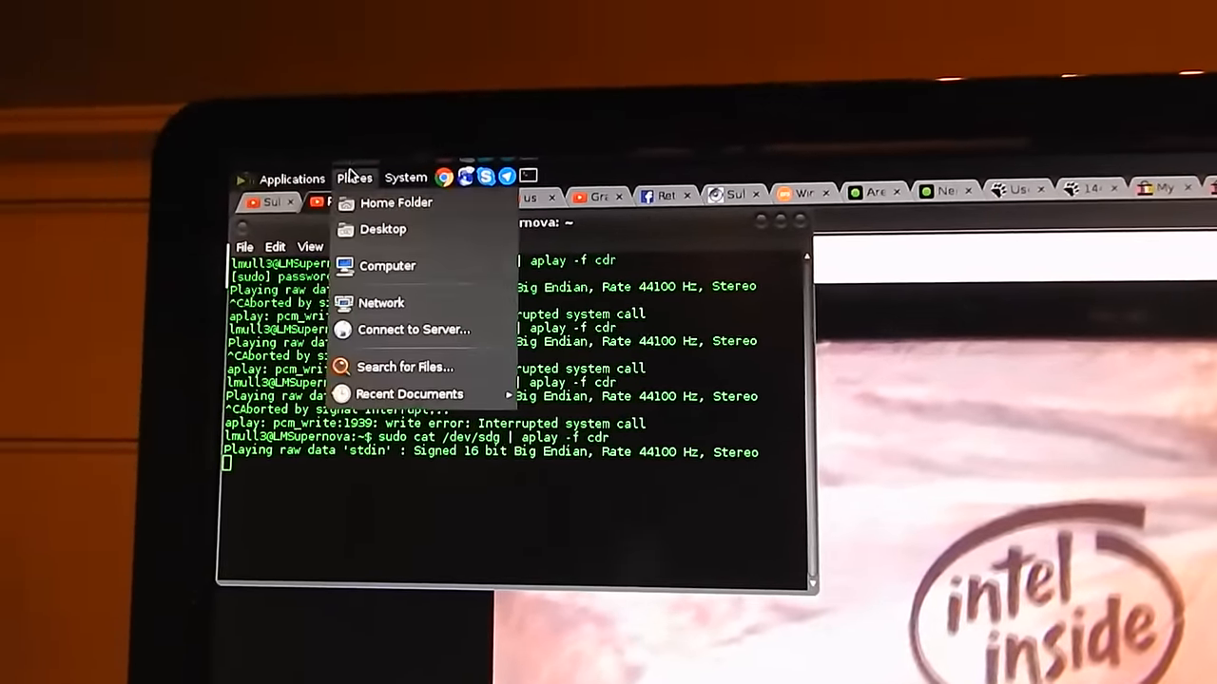
click(393, 202)
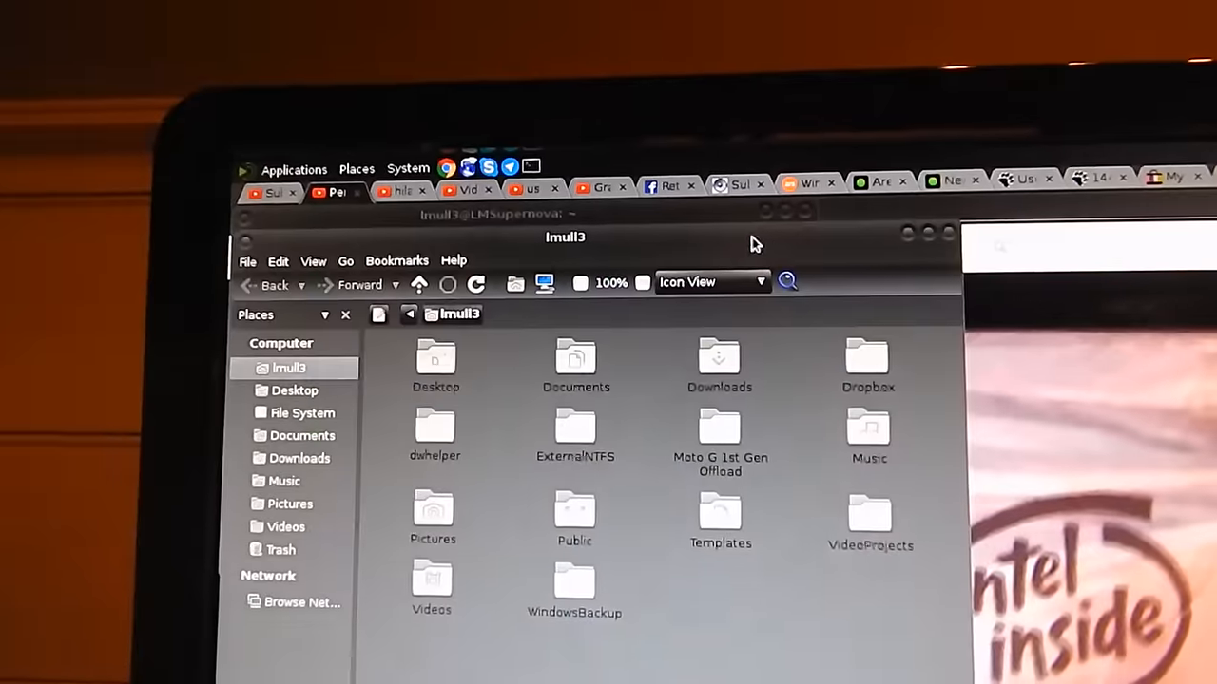